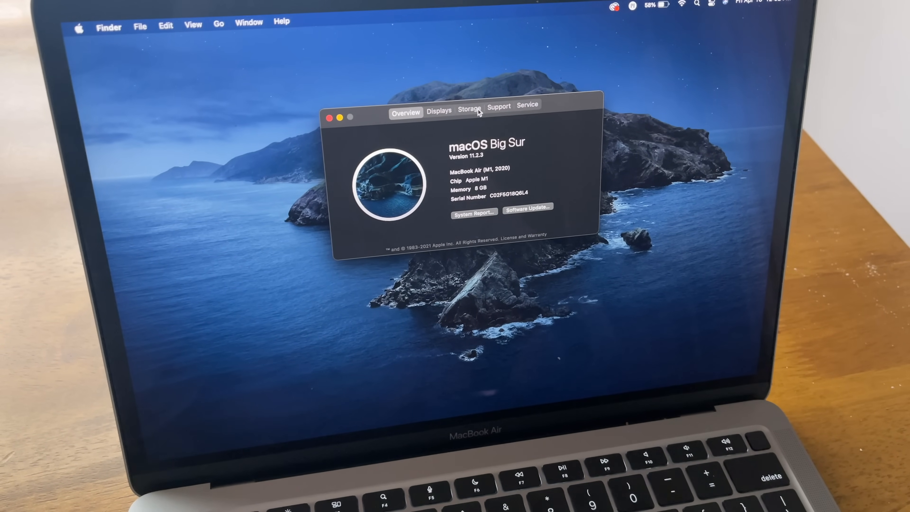
# Step: Show Macintosh HD's available space and bring up its Storage Management recommendations
pyautogui.click(468, 109)
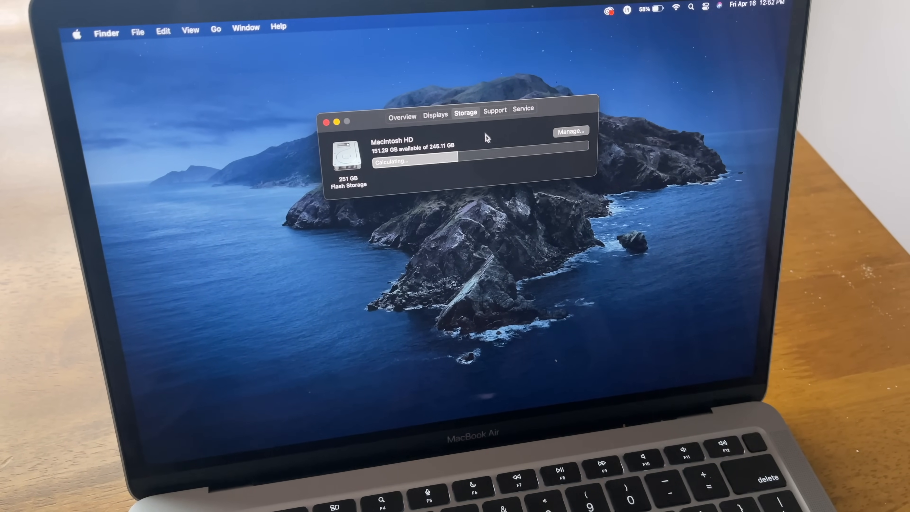
pyautogui.click(570, 132)
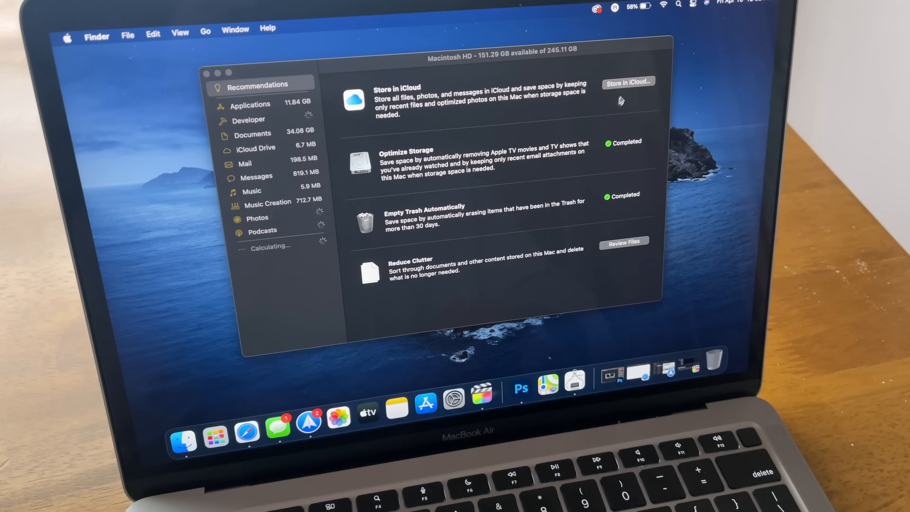
# Step: Finish with the Storage Management recommendations before the World of Tanks Blitz tutorial appears
pyautogui.click(627, 82)
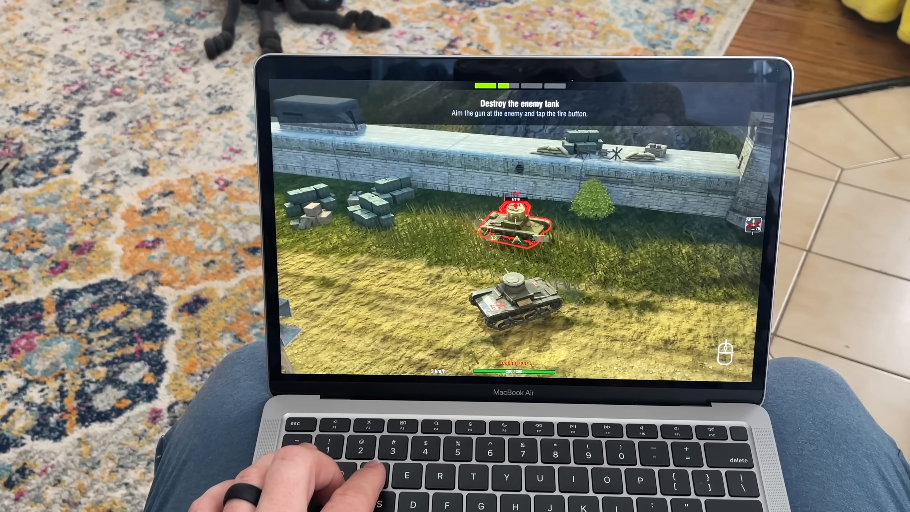
# Step: Drive the tank forward with W during the destroy-the-enemy-tank tutorial
pyautogui.press('w')
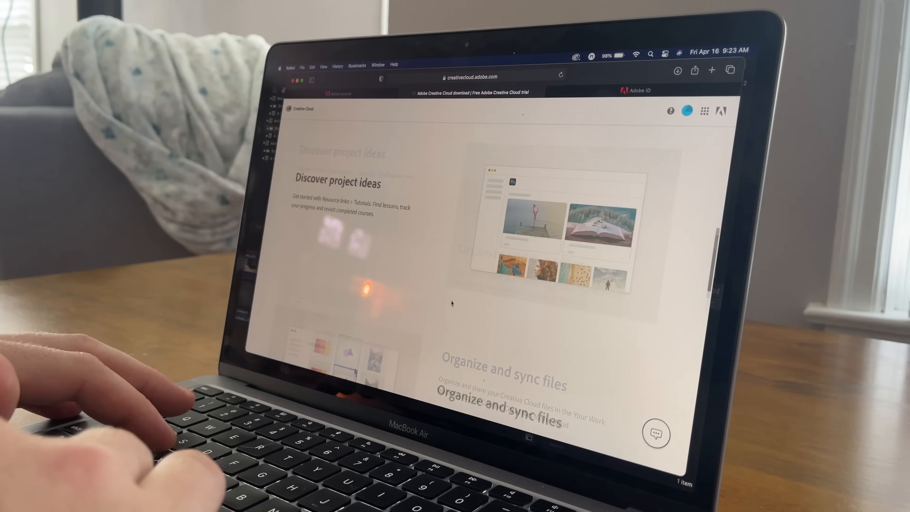
# Step: Leave the Creative Cloud page for a new Safari tab showing Favorites and Frequently Visited
pyautogui.scroll(3)
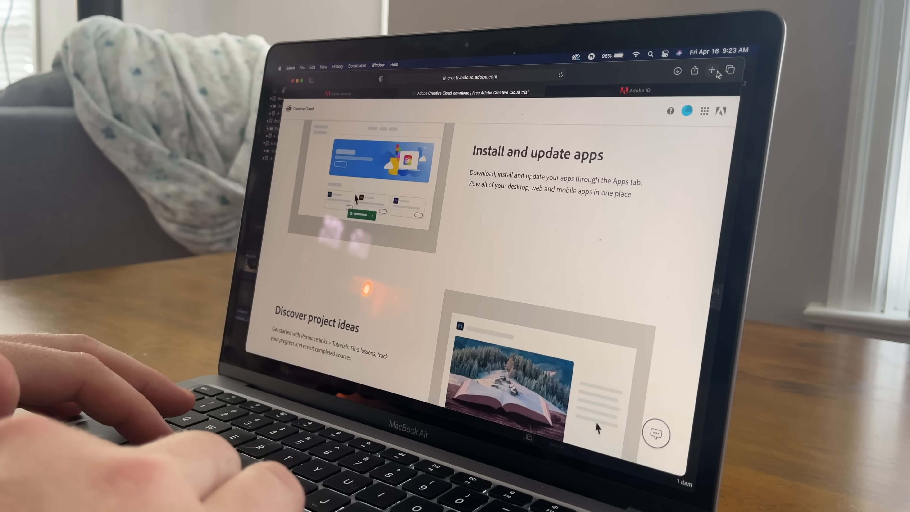
pyautogui.click(710, 70)
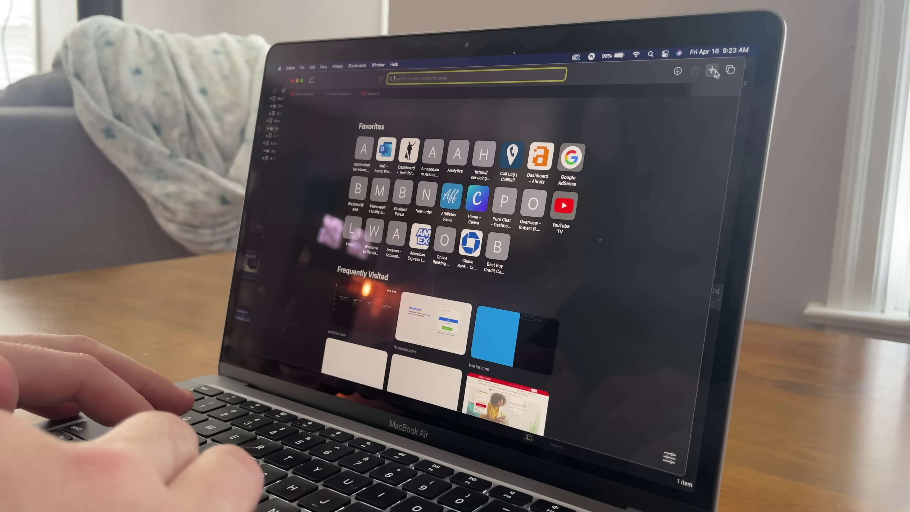
pyautogui.scroll(-3)
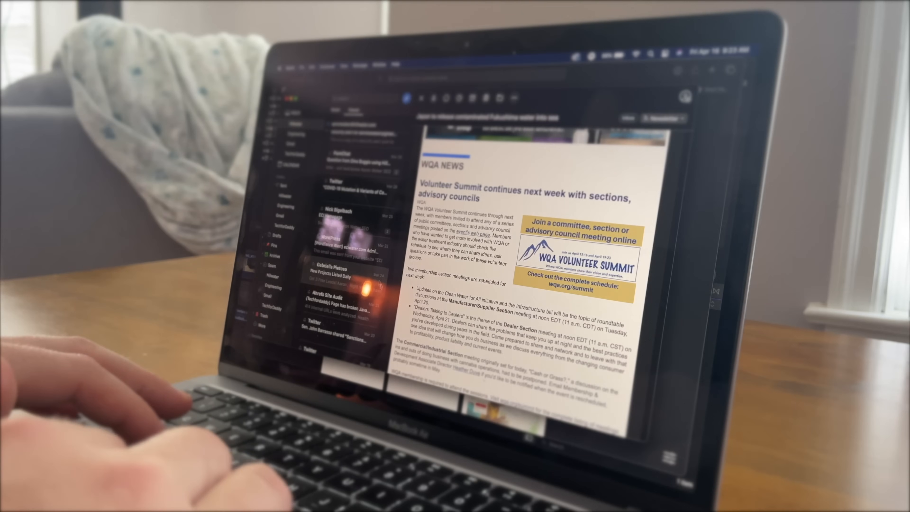
# Step: Scroll through the WQA NEWS Volunteer Summit newsletter in Spark
pyautogui.scroll(-3)
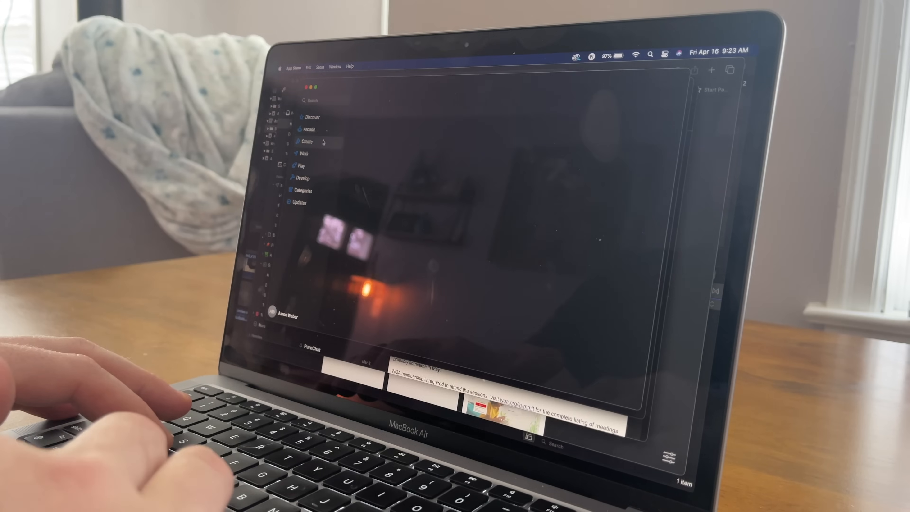
# Step: Browse the App Store's Work then Discover collections, then show all installed apps in Launchpad
pyautogui.click(303, 153)
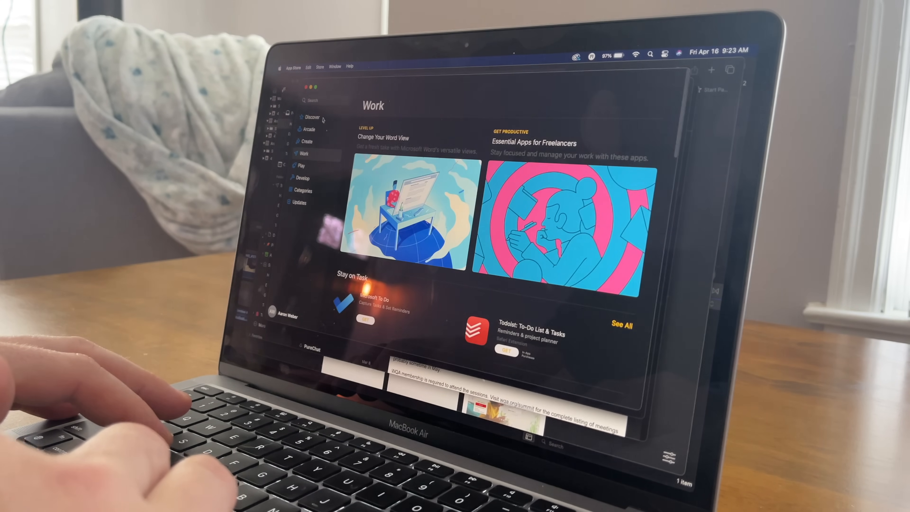
pyautogui.click(310, 116)
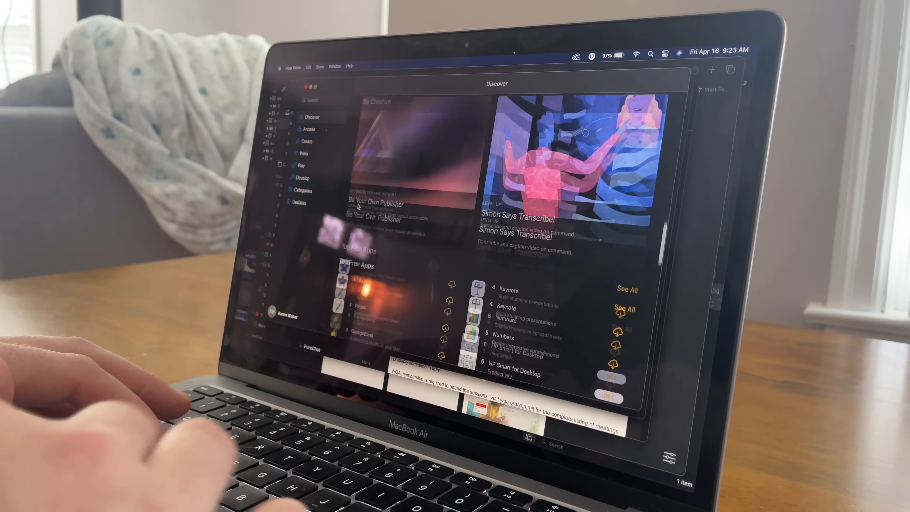
pyautogui.scroll(-3)
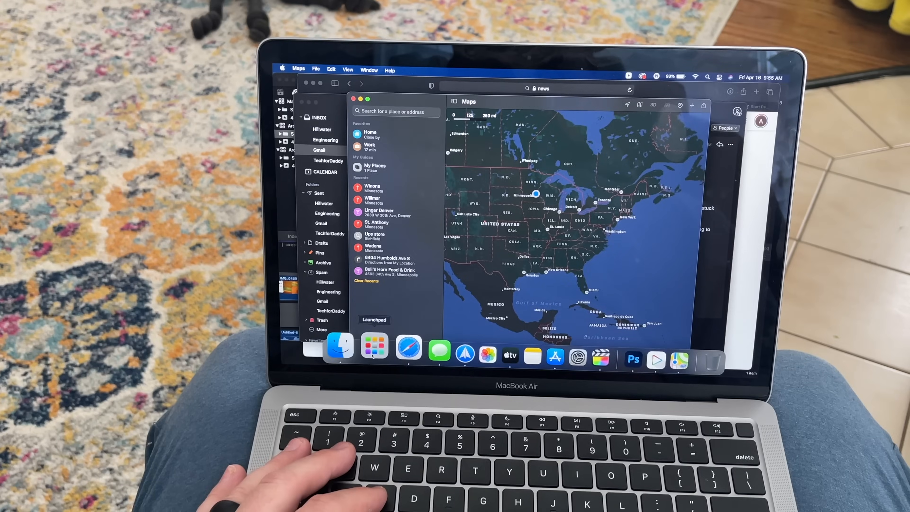
pyautogui.click(370, 351)
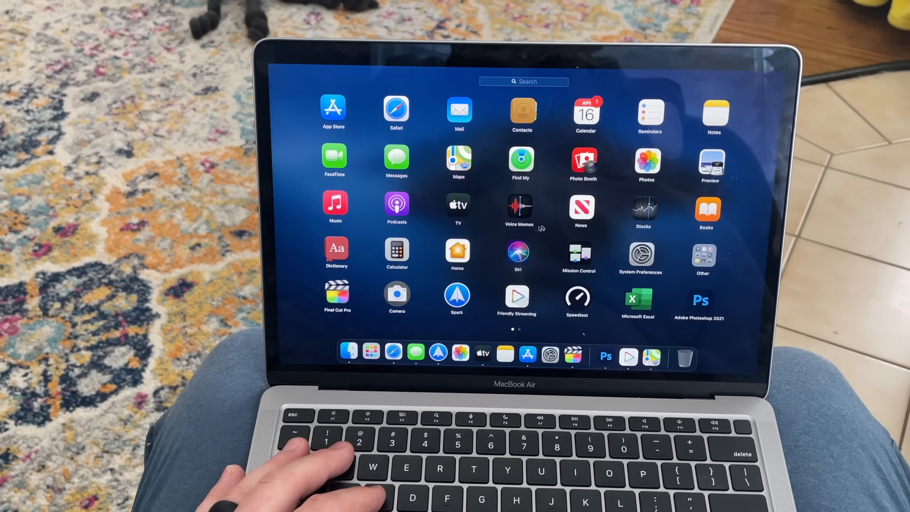